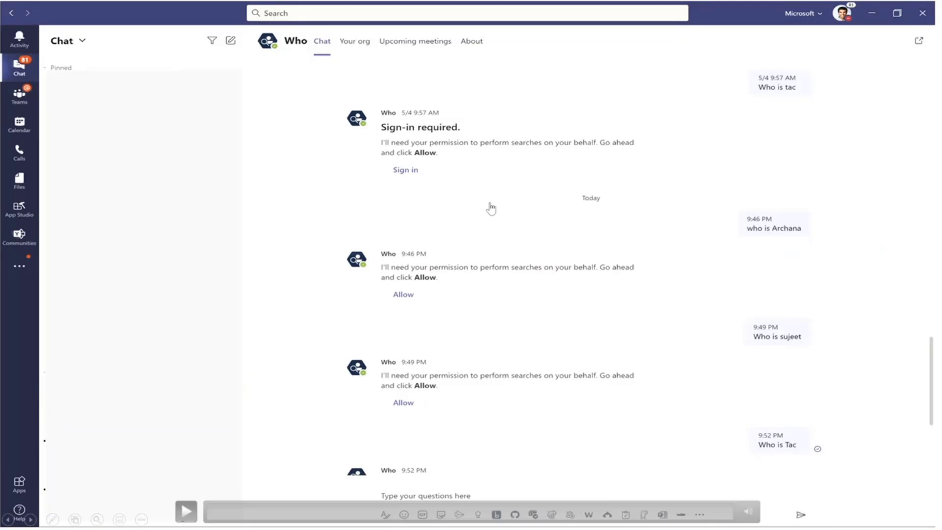
mouse_move(353, 365)
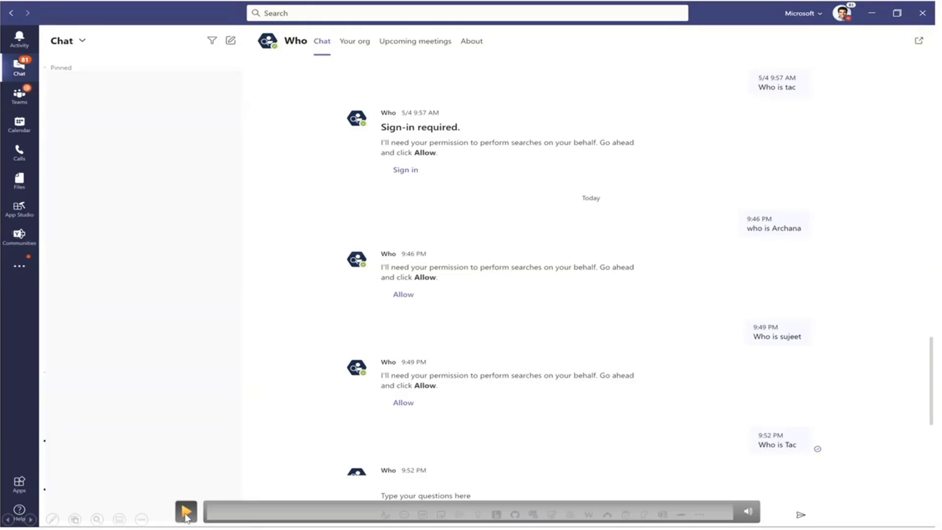
Step: Send 'hey' in the SsoDemoBot chat and wait for the additional-permissions banner
click(186, 511)
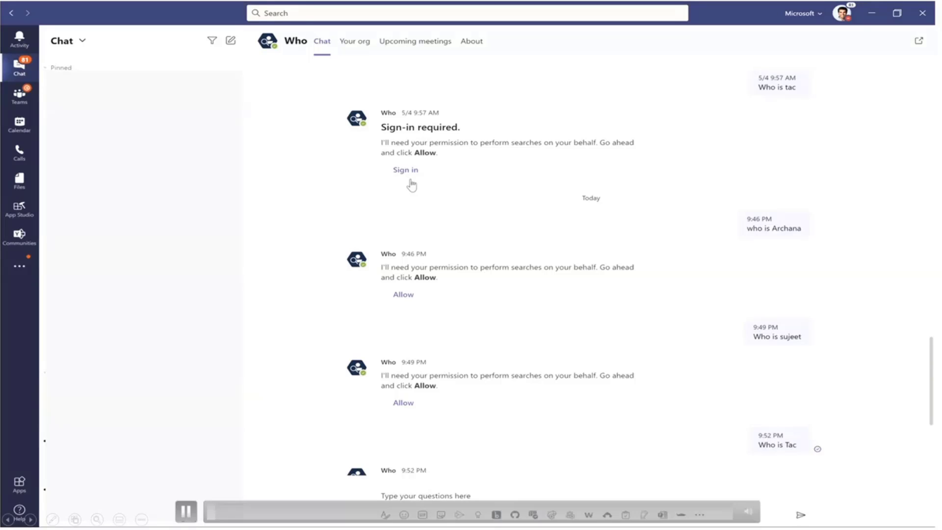
mouse_move(421, 233)
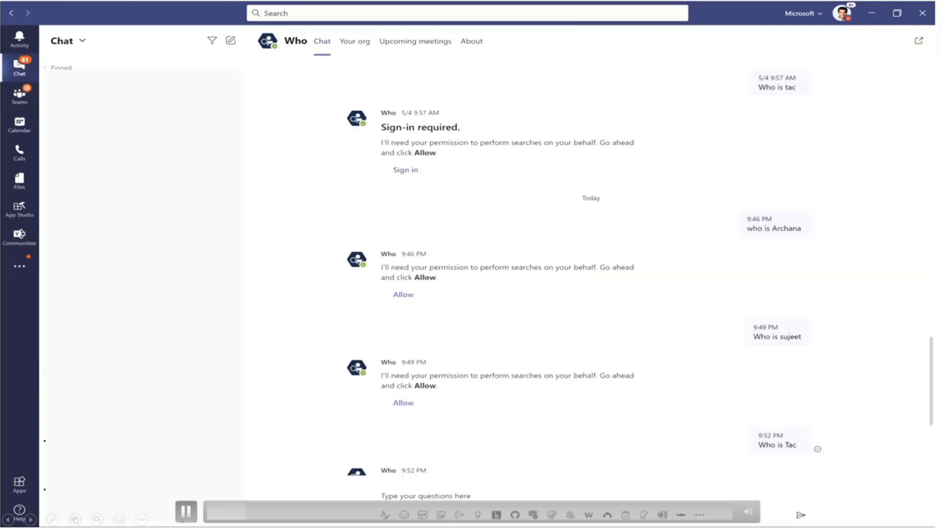
mouse_move(208, 491)
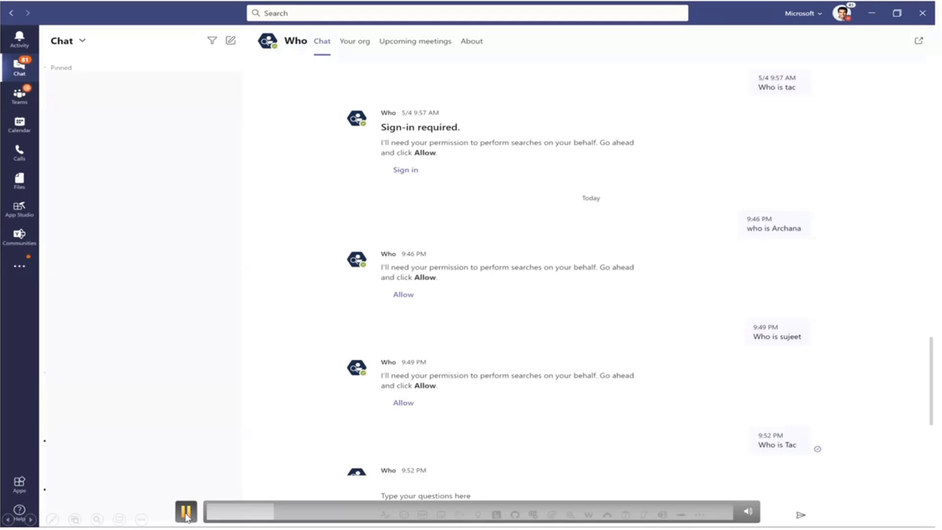
click(186, 514)
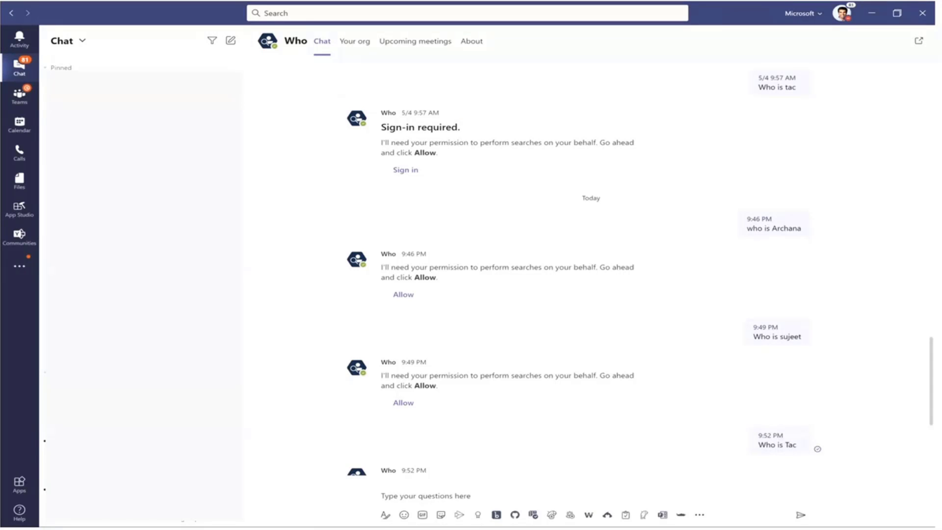
click(185, 512)
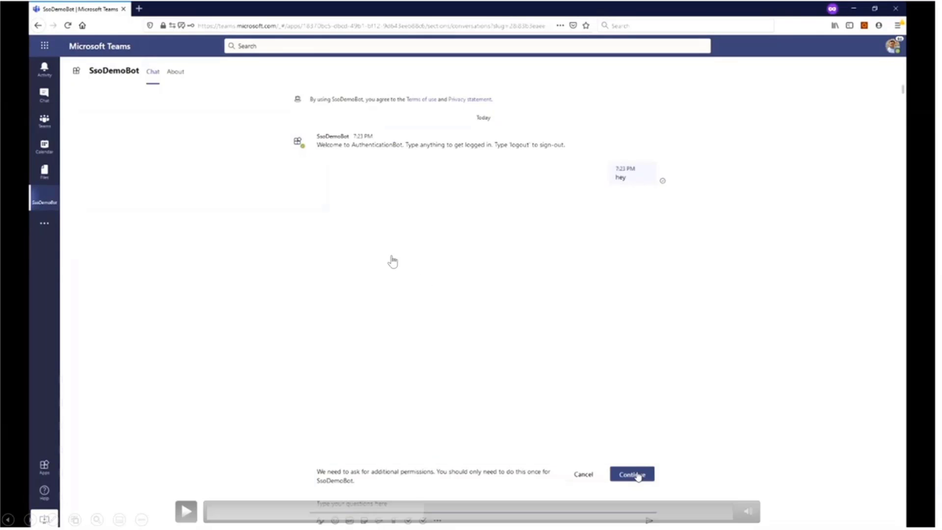
mouse_move(608, 177)
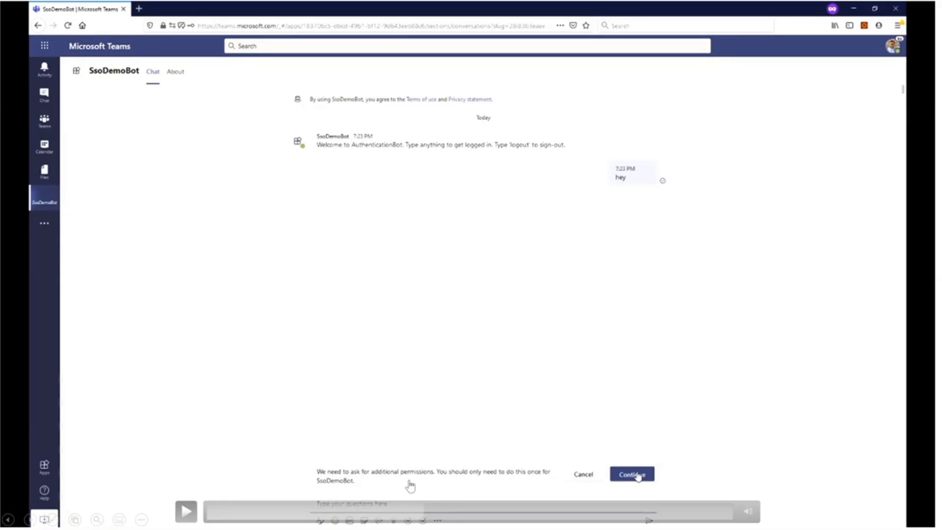
mouse_move(451, 483)
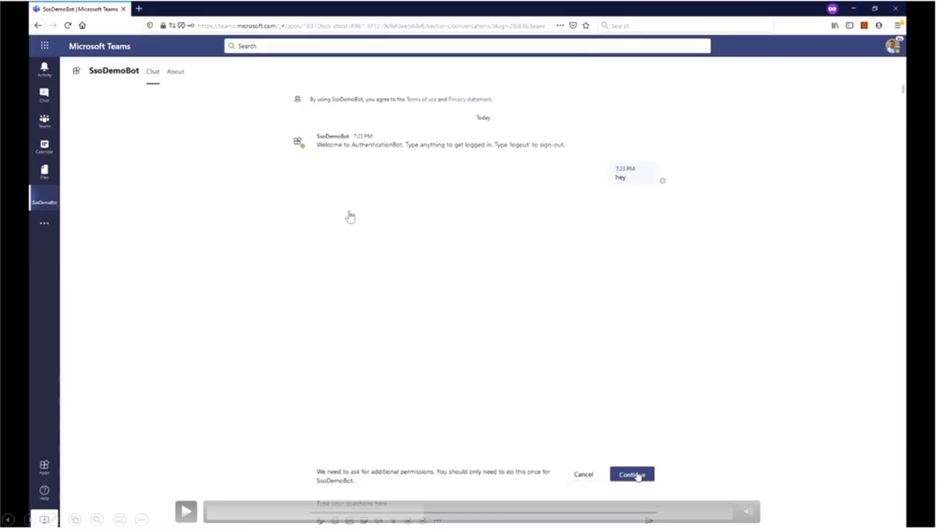
mouse_move(384, 456)
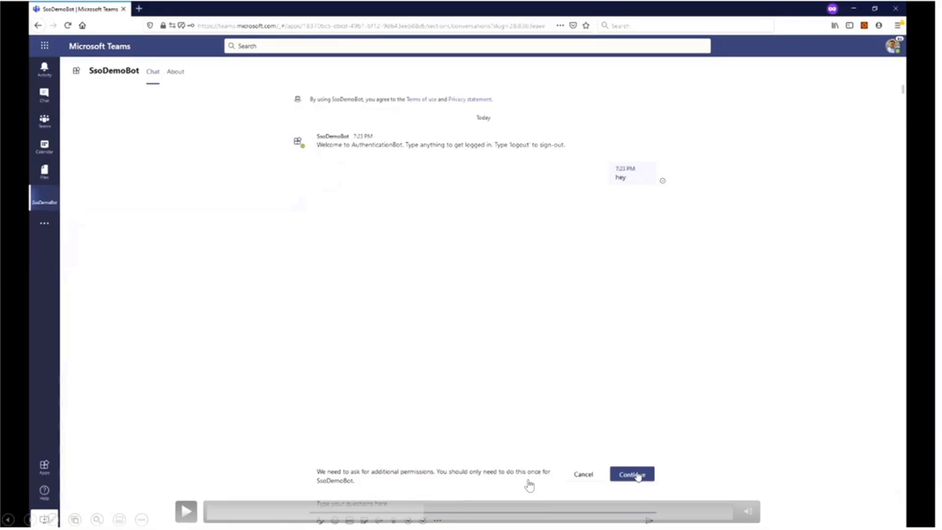
mouse_move(527, 424)
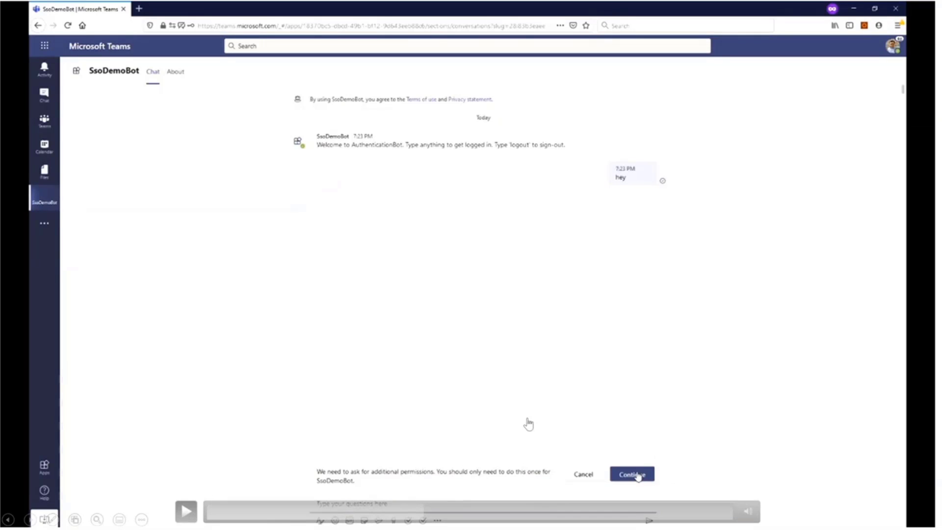
mouse_move(537, 435)
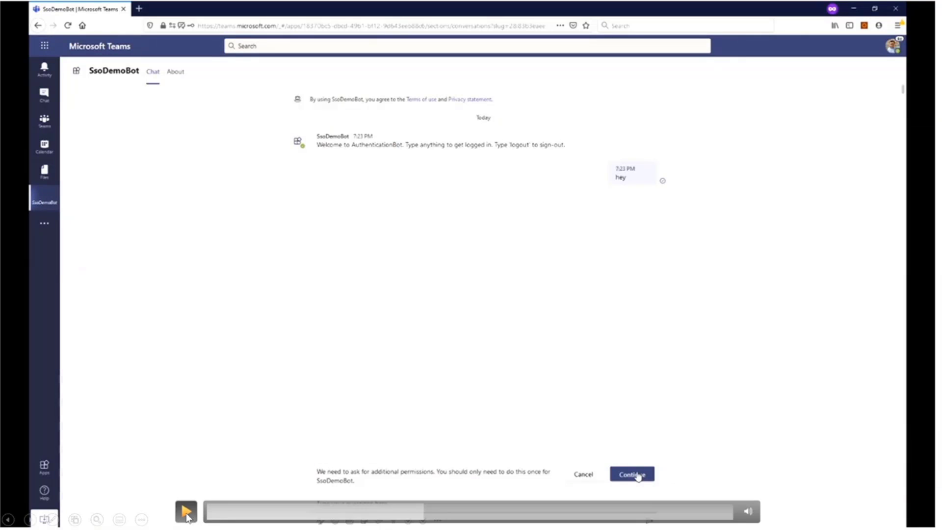
Step: Continue and accept SsoDemoBot's requested mail, profile and calendar permissions
click(631, 474)
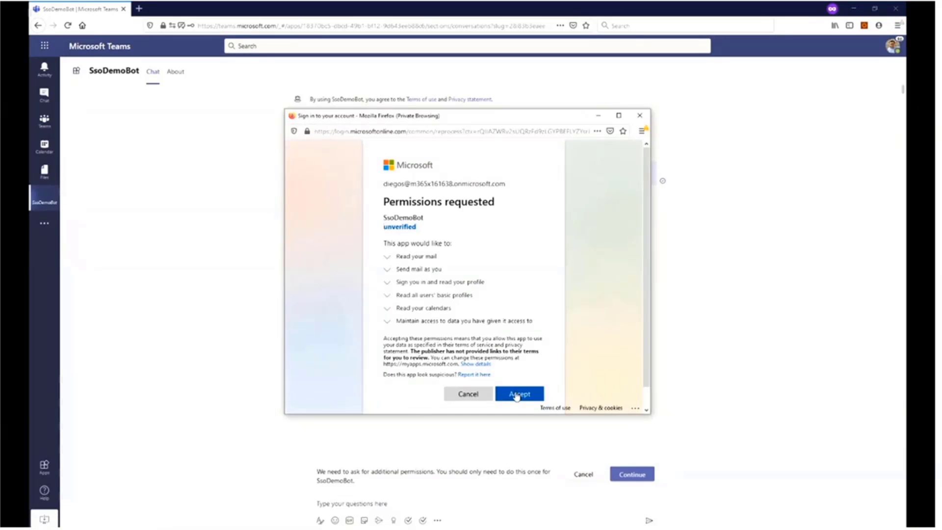
click(518, 393)
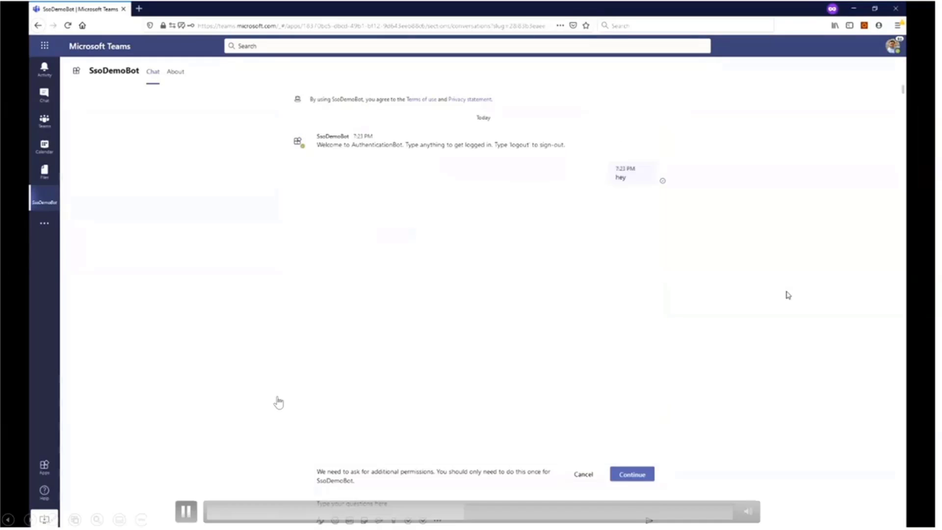
click(631, 474)
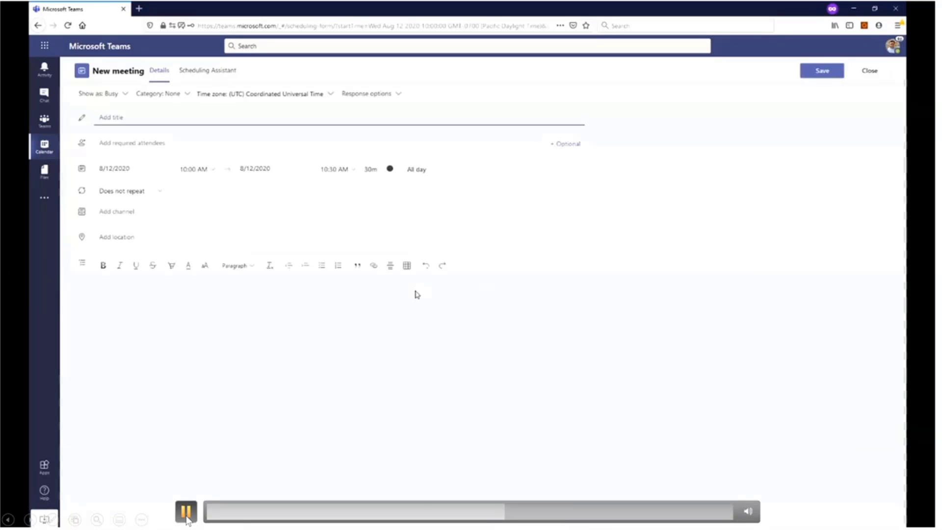
Step: Save a new meeting titled 'this is an event', then return to the SsoDemoBot chat for its reply
text(this is an event)
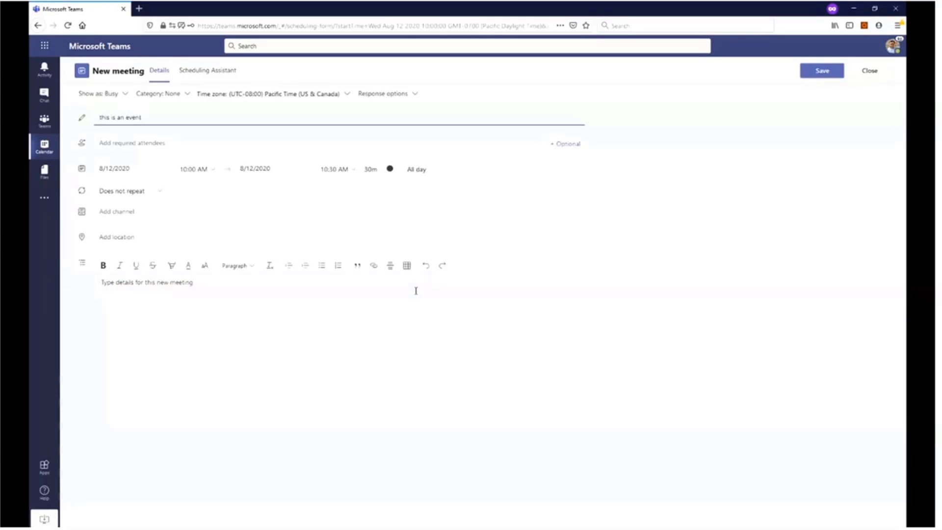
click(822, 71)
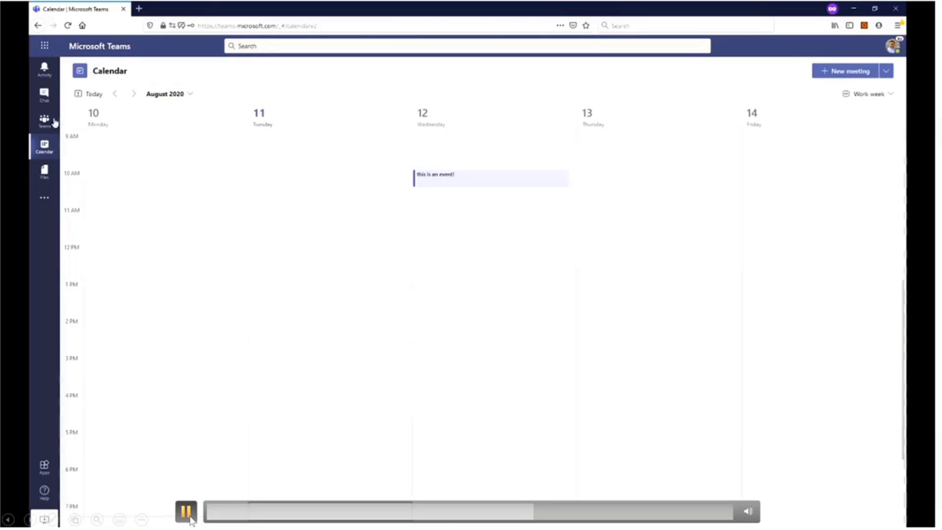
click(45, 95)
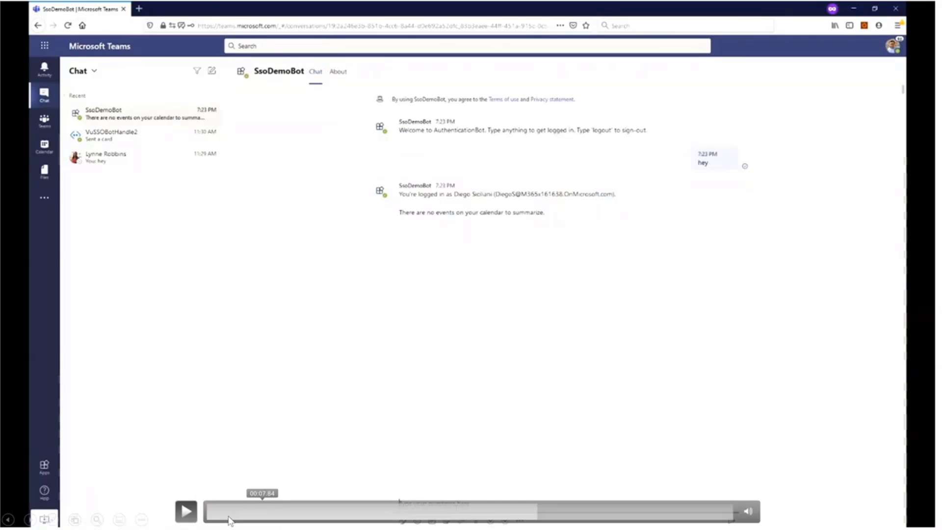
click(186, 511)
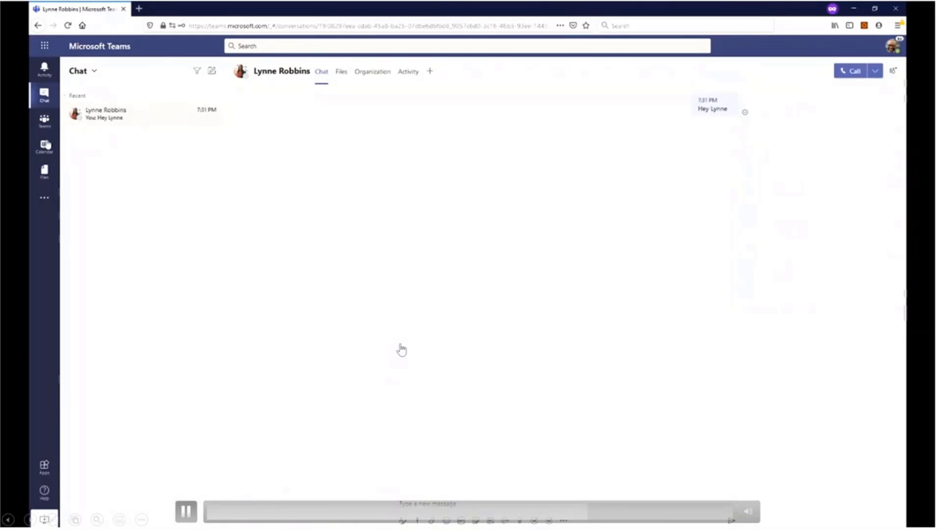
Step: View the other user's calendar with Thursday's three meetings, then go to a fresh SsoDemoBot chat
click(44, 146)
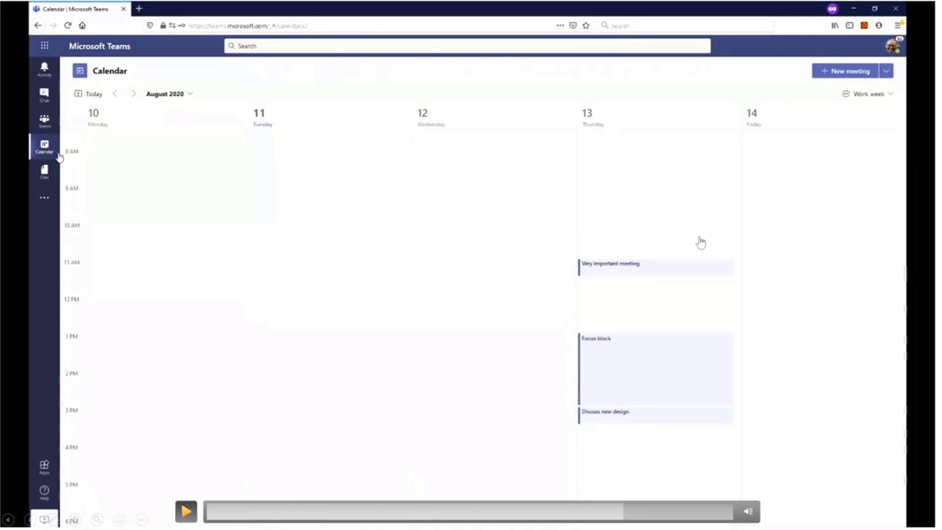
mouse_move(649, 330)
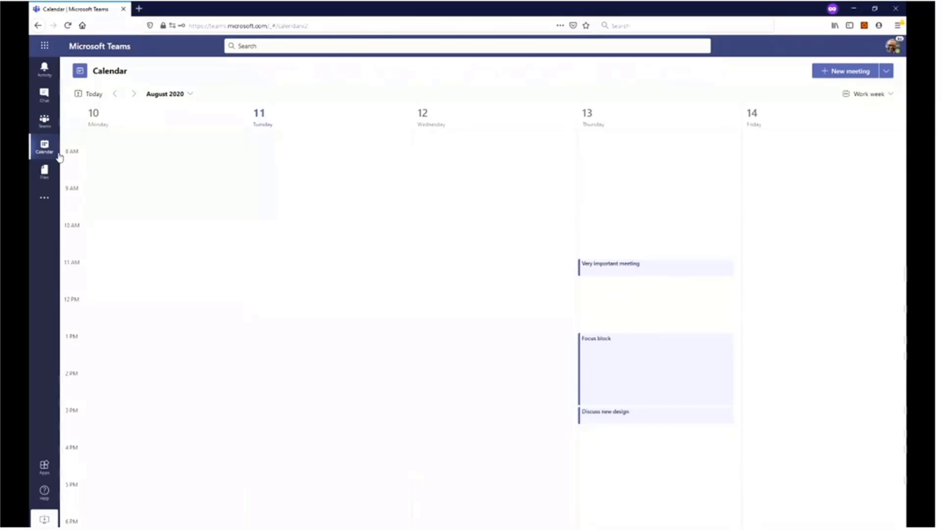
mouse_move(591, 343)
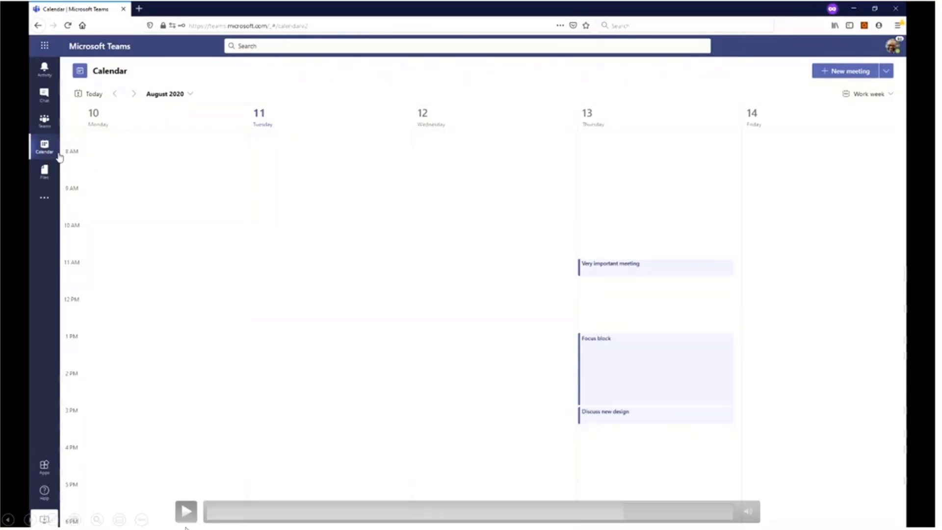
click(185, 511)
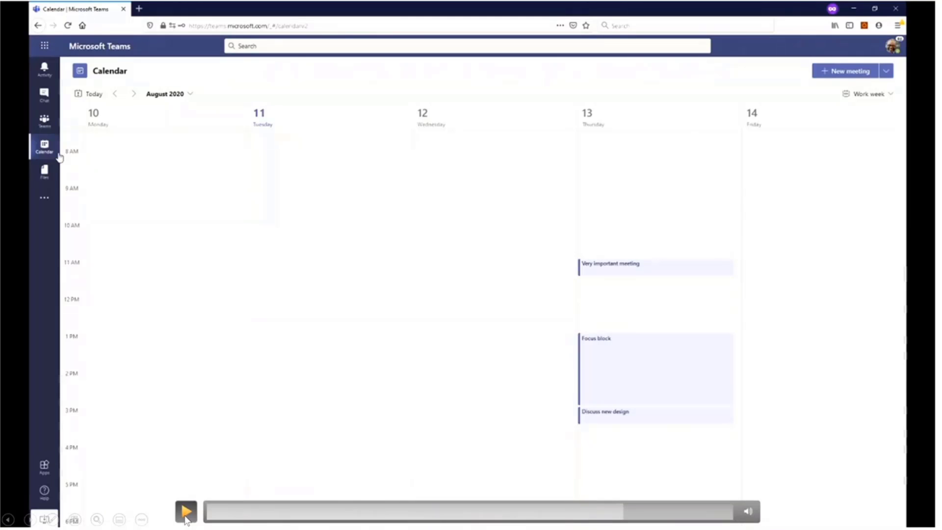
click(185, 511)
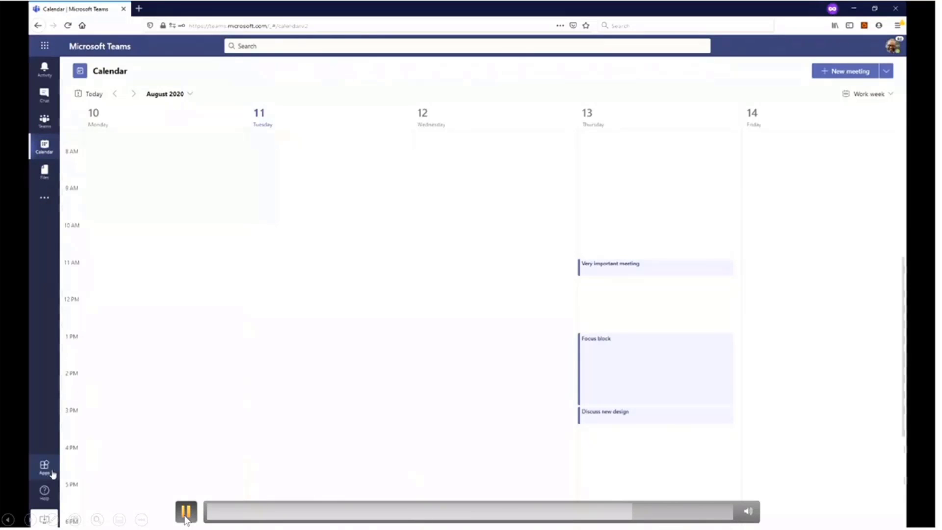
click(44, 467)
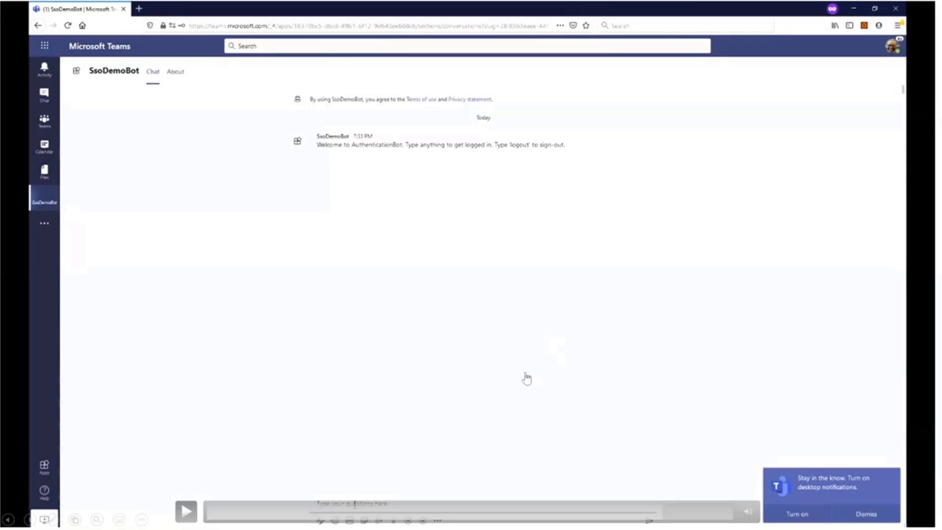
mouse_move(162, 170)
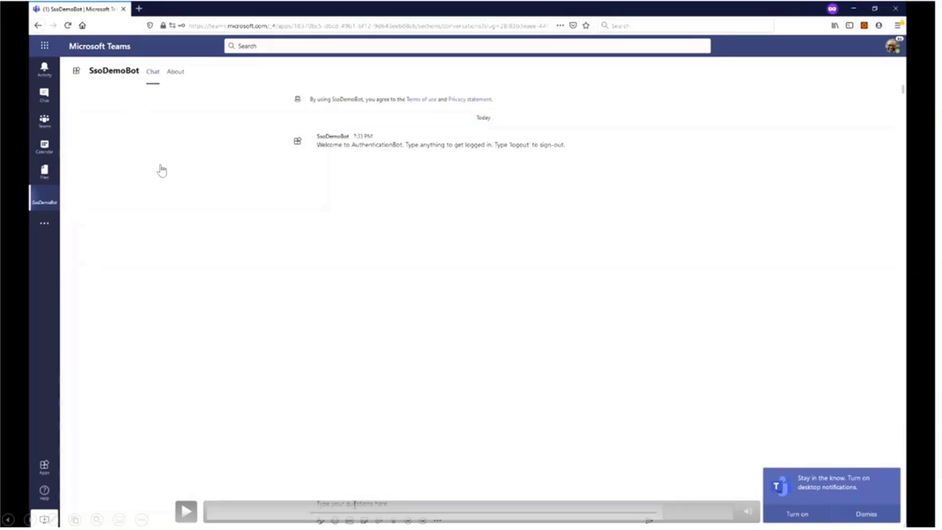
mouse_move(264, 194)
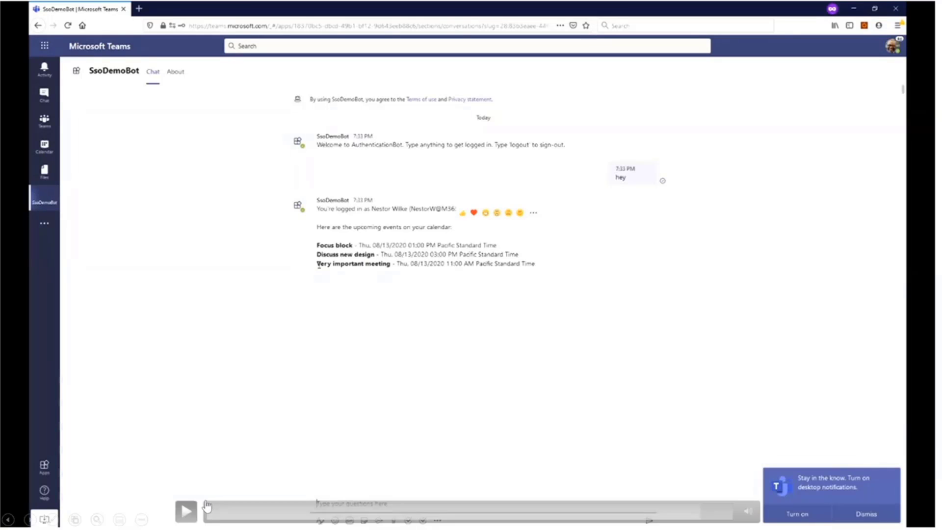
Step: Send 'hey' so SsoDemoBot lists Focus block, Discuss new design and Very important meeting
click(185, 510)
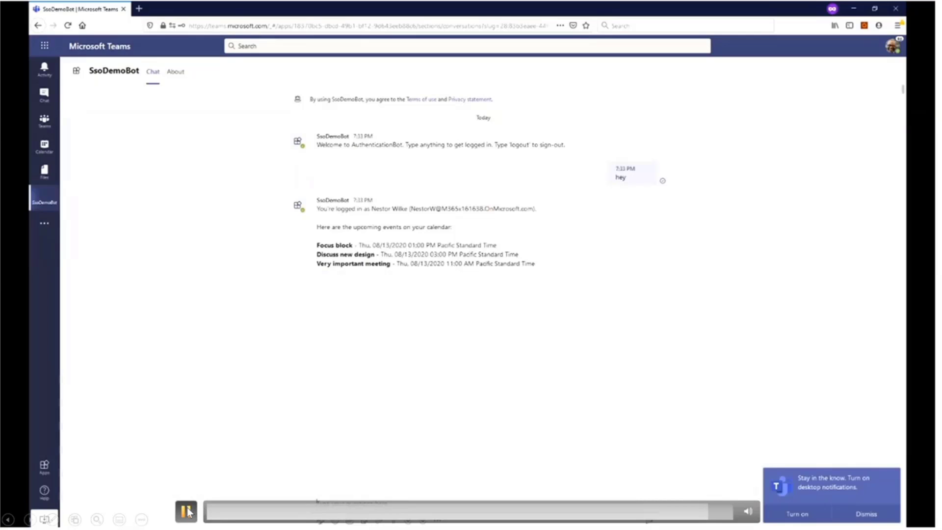